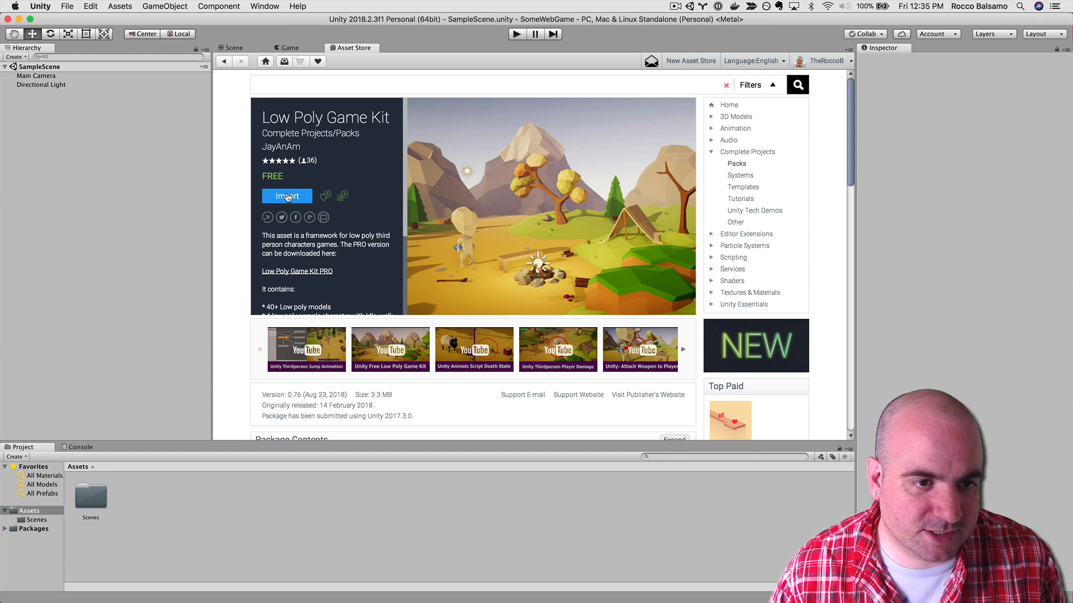
# - Import the free Low Poly Game Kit as a complete project, accepting the project-settings overwrite
pyautogui.click(286, 196)
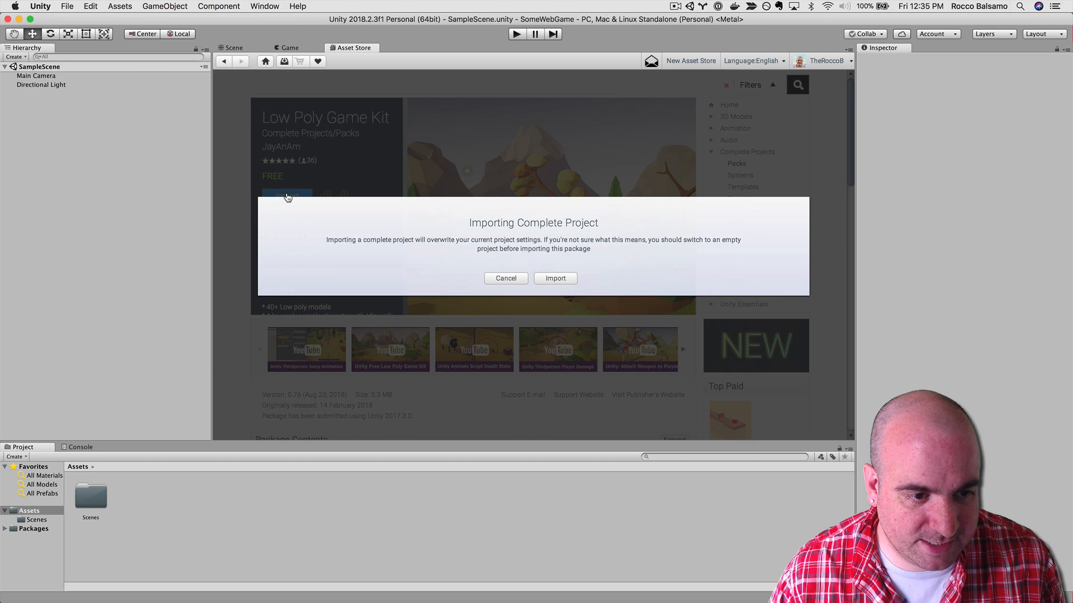
pyautogui.click(555, 278)
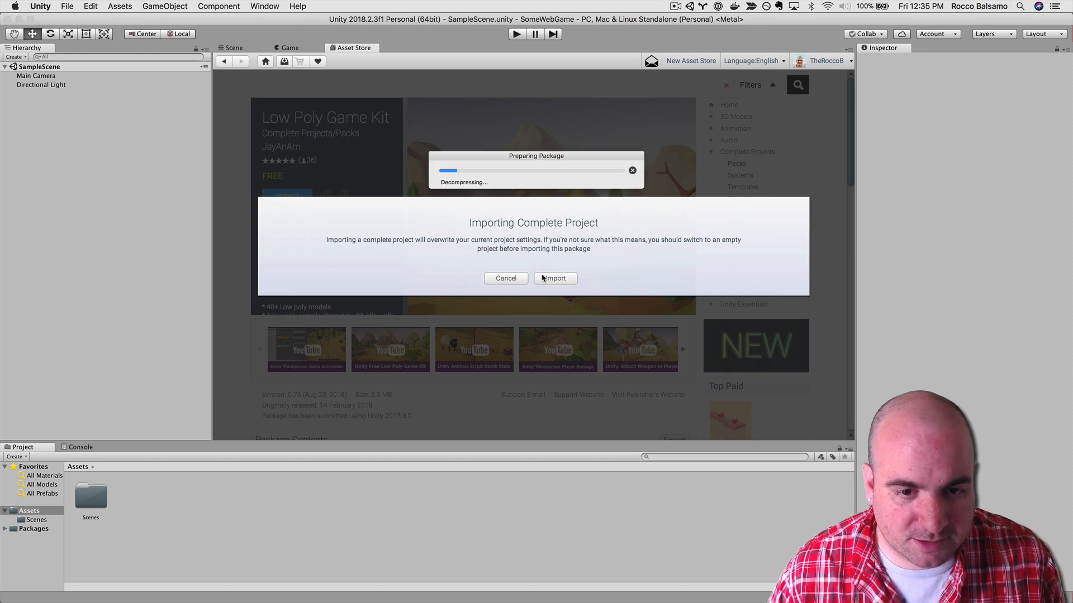
pyautogui.click(555, 278)
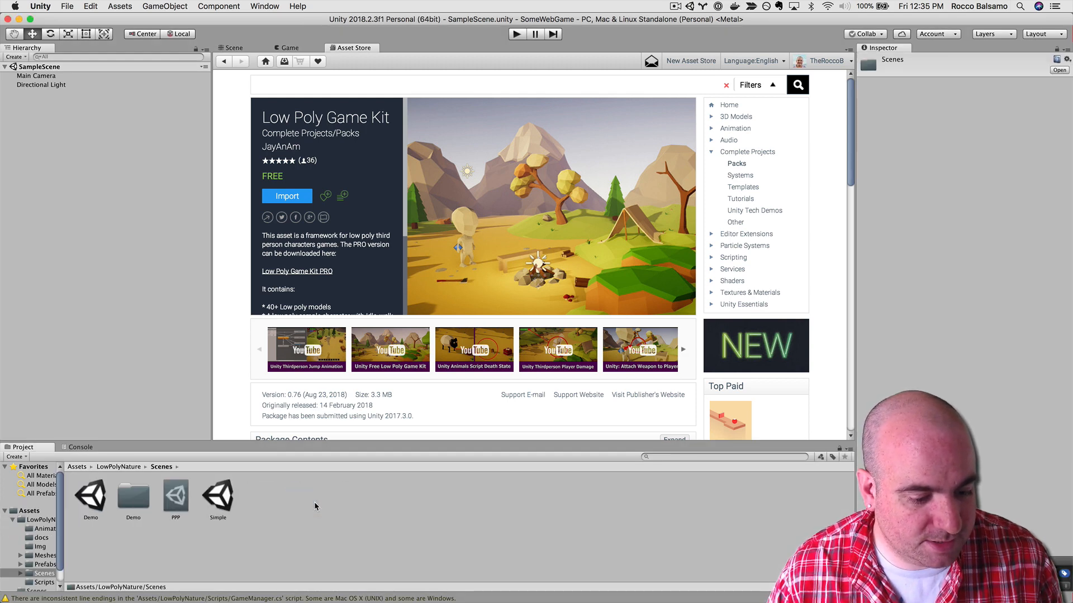
# - Open the kit's Demo scene from Assets/LowPolyNature/Scenes
pyautogui.doubleClick(90, 496)
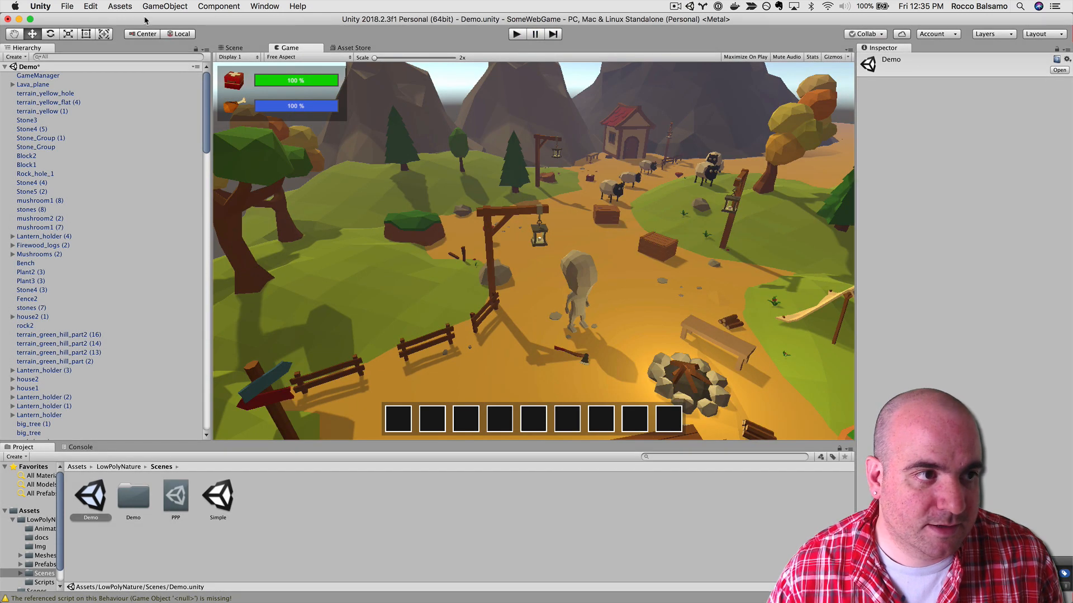
pyautogui.click(67, 6)
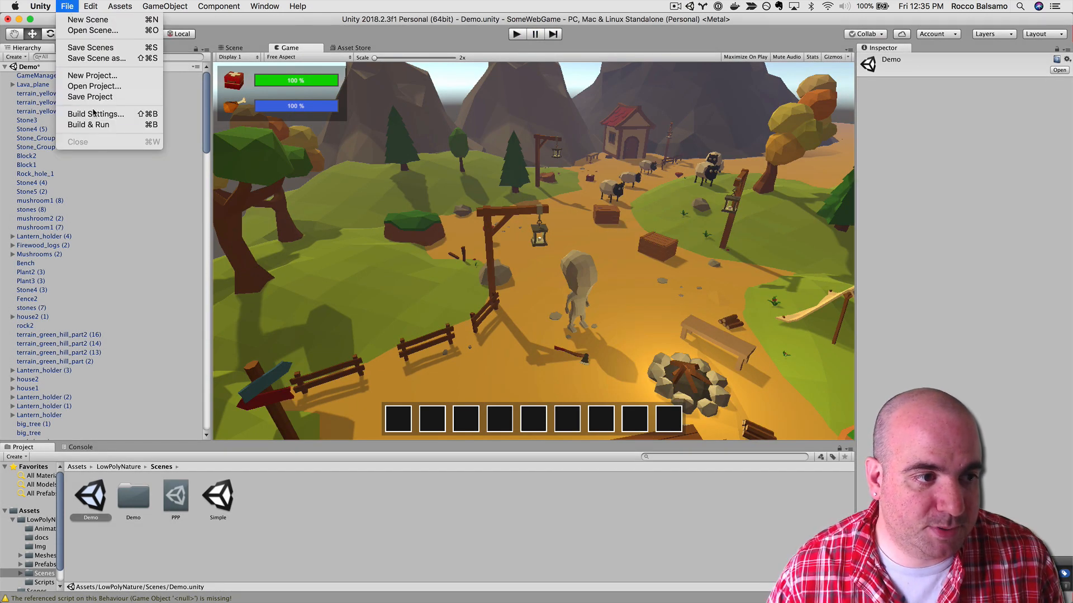
# - In Build Settings select WebGL as the platform and bring up its Player Settings
pyautogui.click(95, 114)
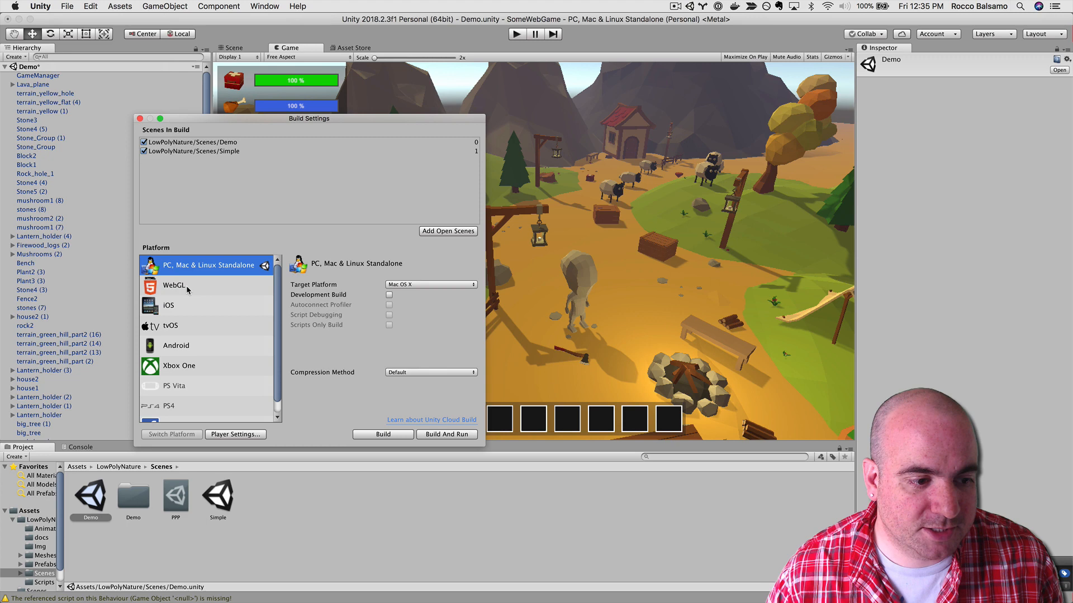
pyautogui.click(174, 286)
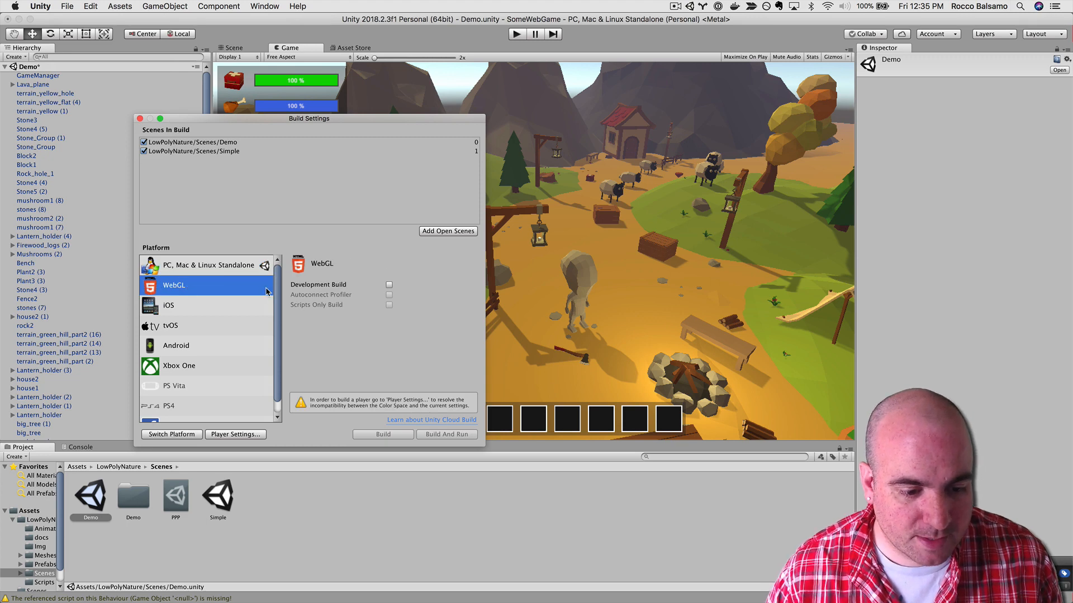
pyautogui.click(168, 305)
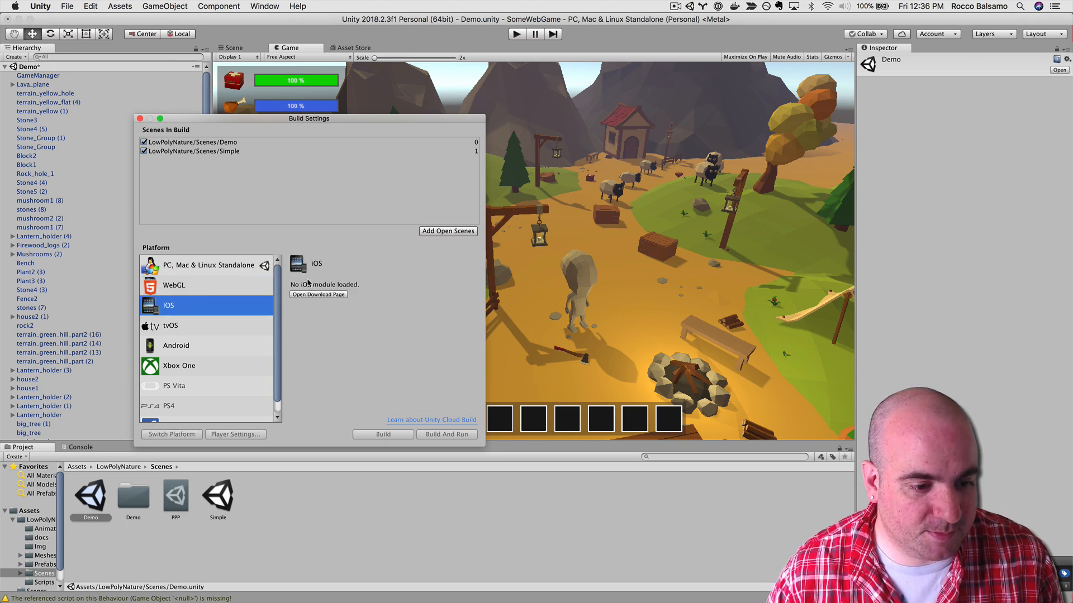
pyautogui.moveTo(315, 291)
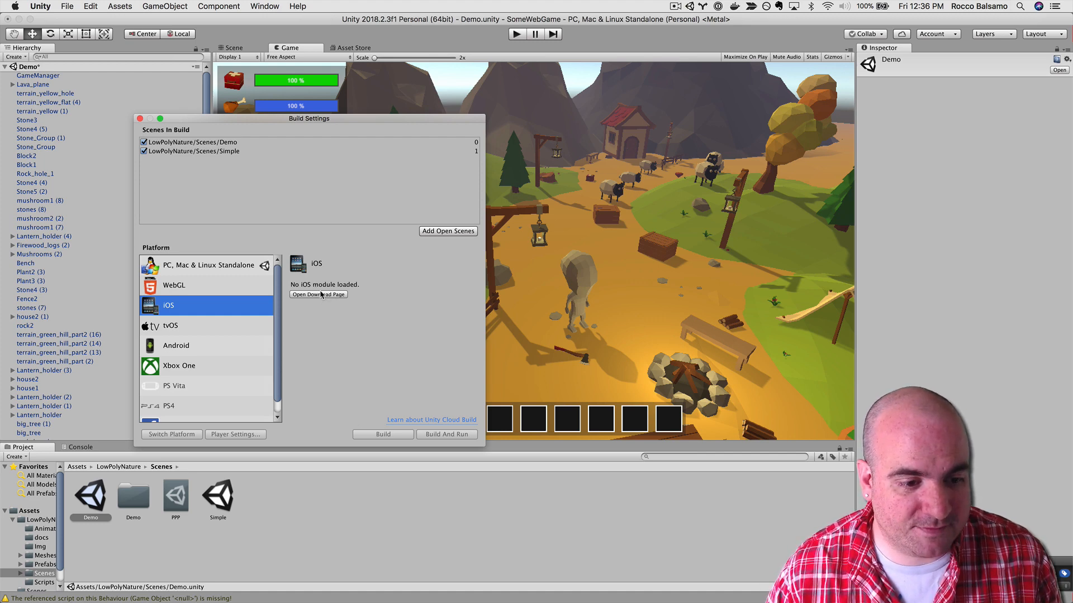
pyautogui.click(173, 286)
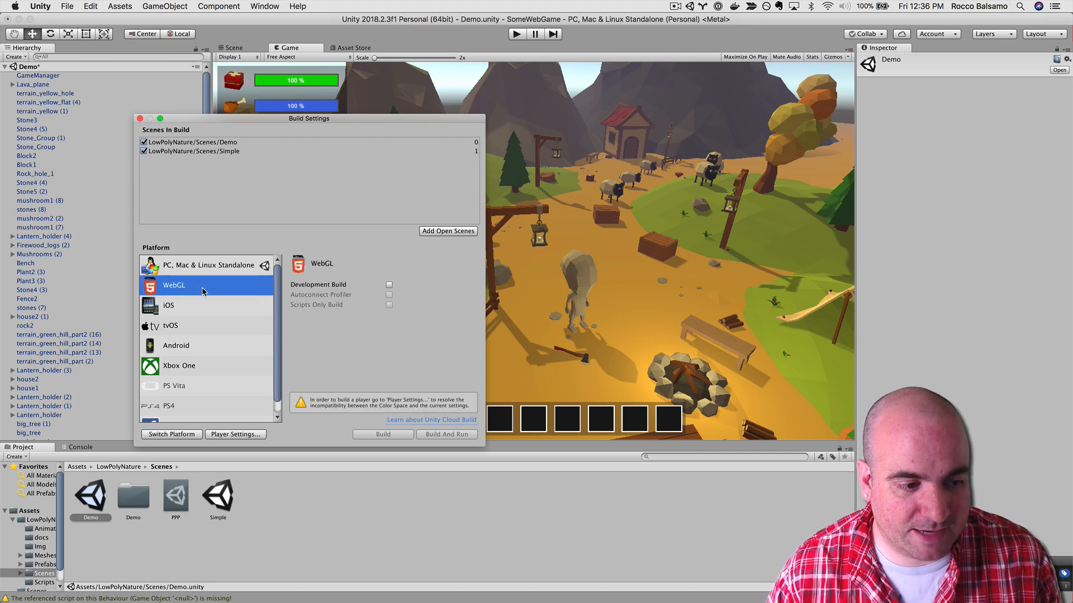
pyautogui.moveTo(353, 297)
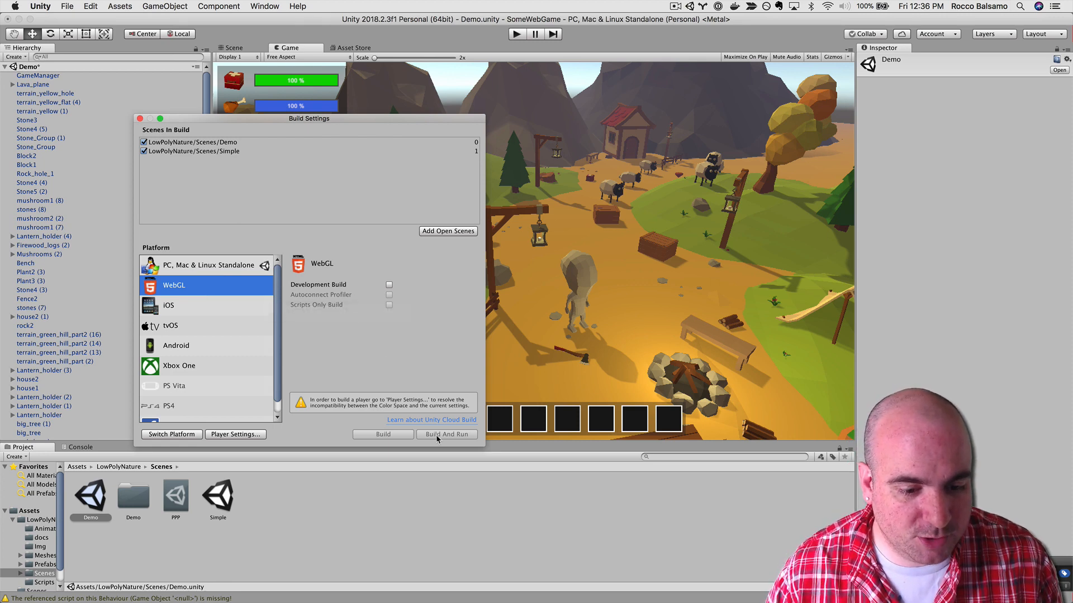
pyautogui.moveTo(512, 260)
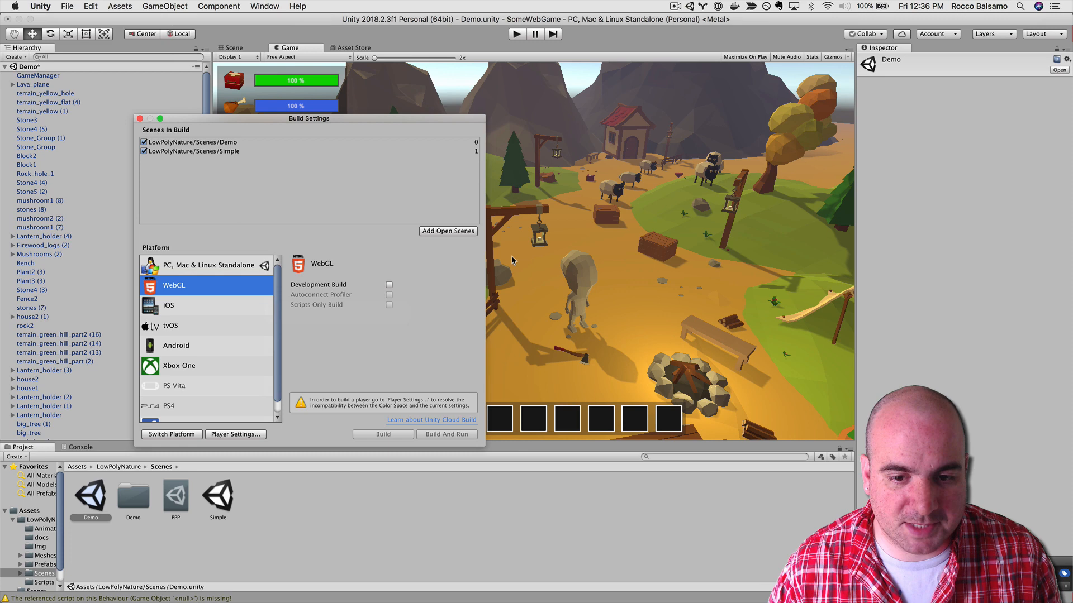
pyautogui.moveTo(356, 330)
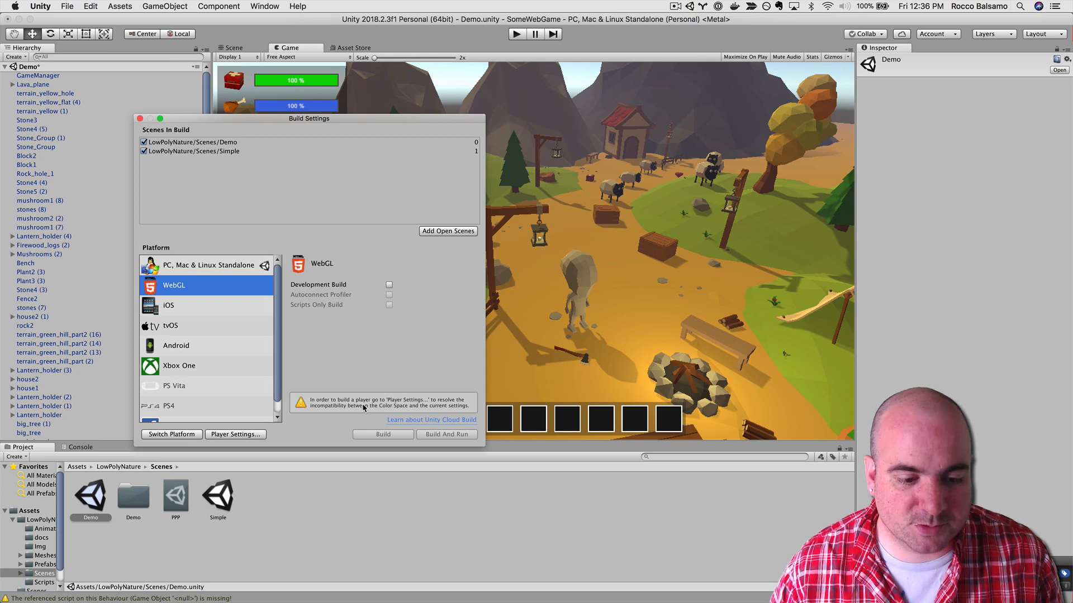
pyautogui.moveTo(332, 392)
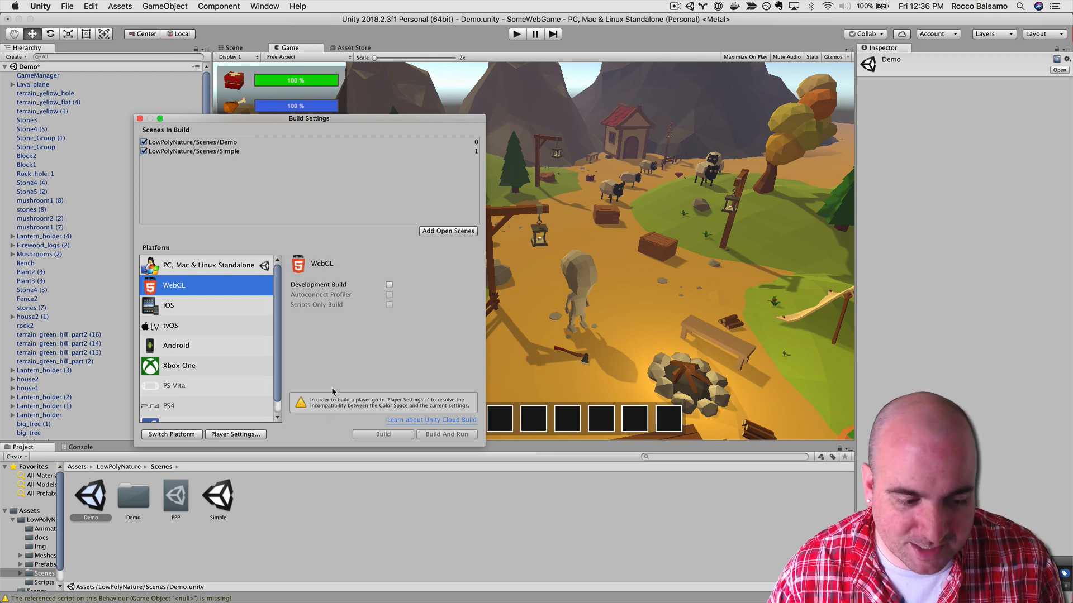
pyautogui.click(235, 434)
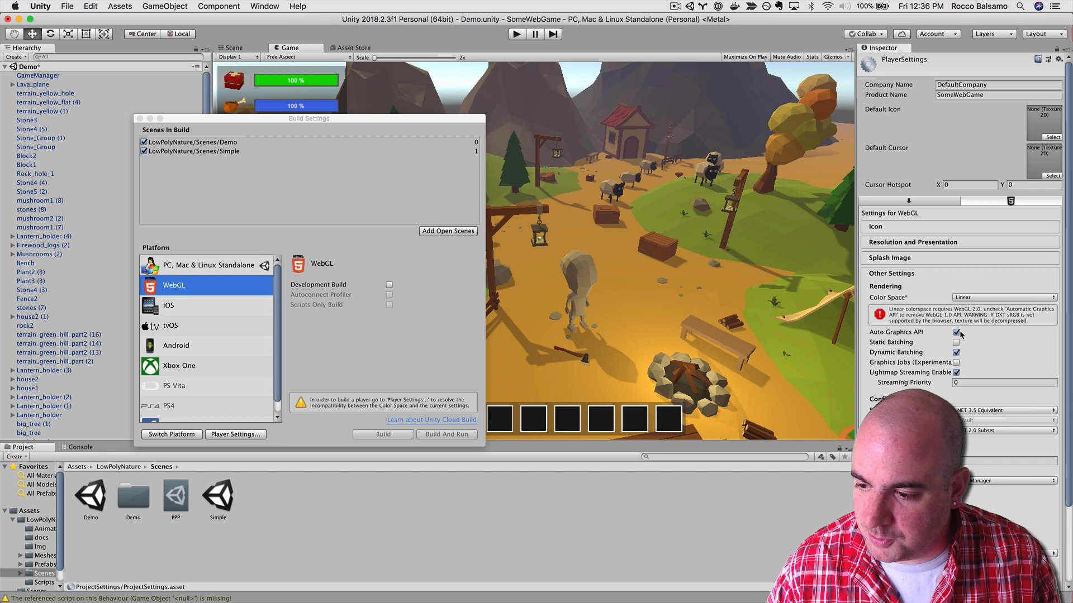
# - Uncheck Auto Graphics API under Other Settings so WebGL 2.0 is used
pyautogui.click(956, 333)
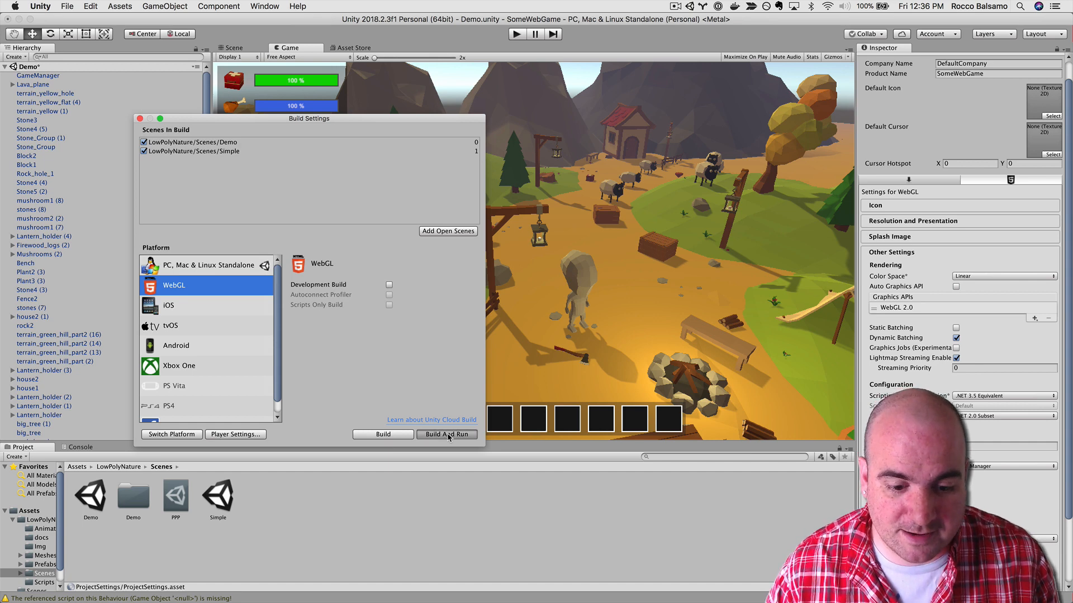
# - Build And Run the WebGL game into a new folder named WebGLBuild
pyautogui.click(447, 433)
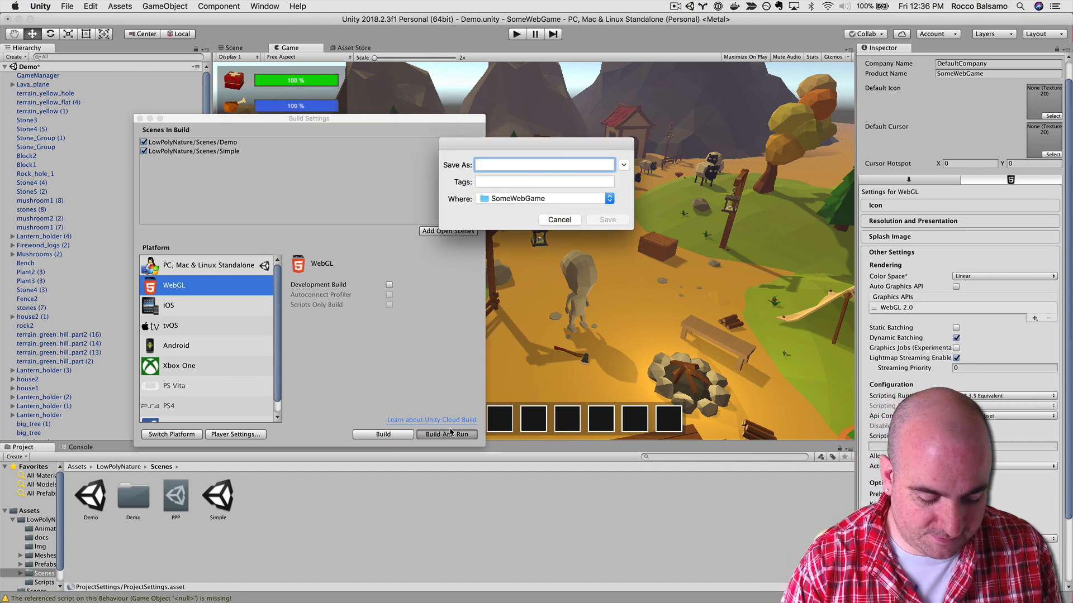
pyautogui.write('WebGLBuild')
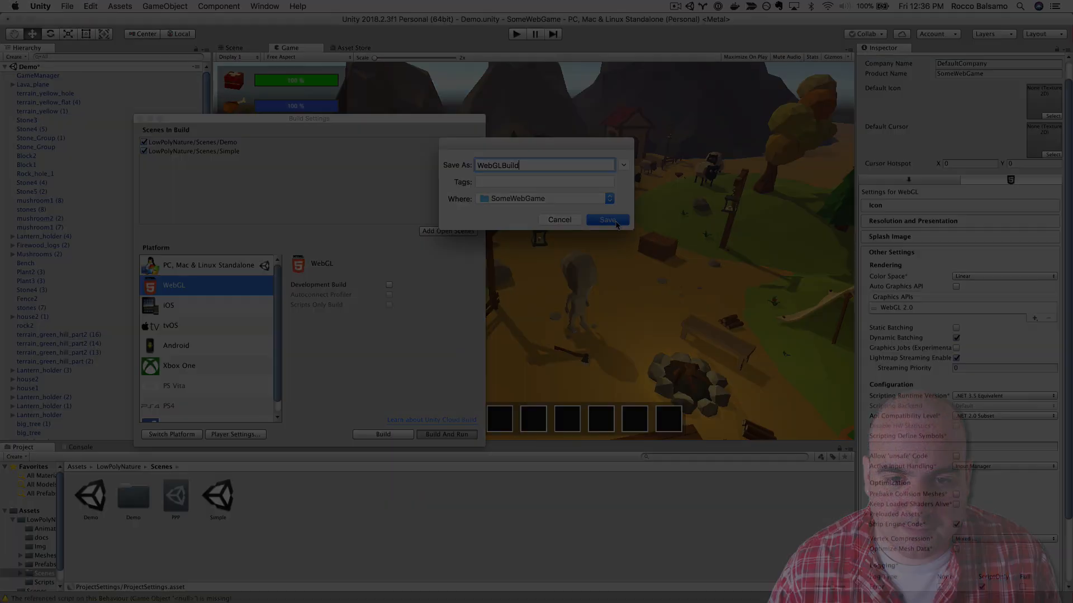
pyautogui.click(608, 219)
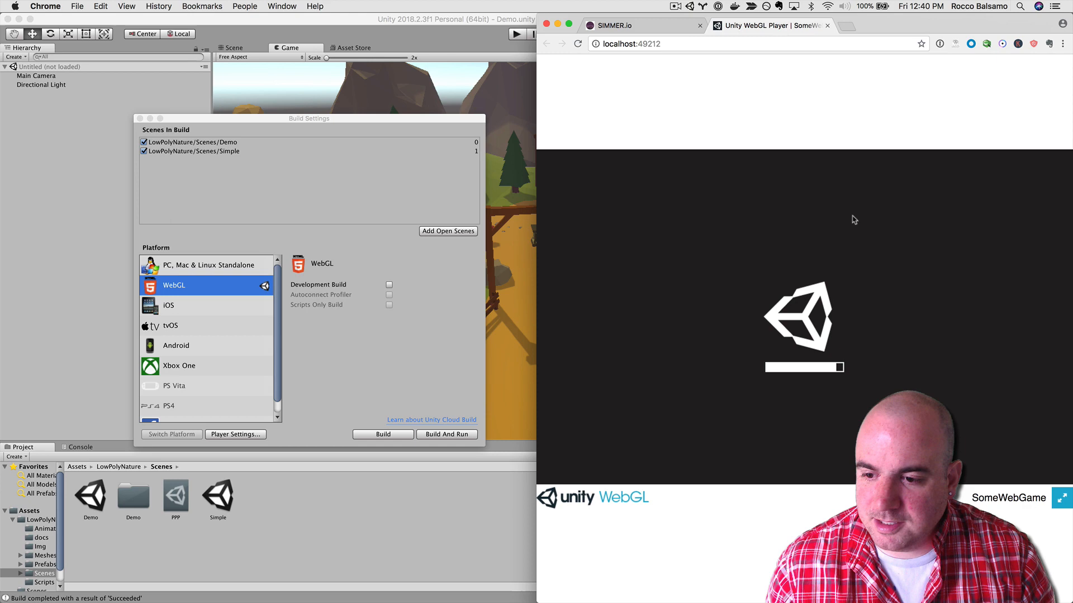
pyautogui.moveTo(798, 365)
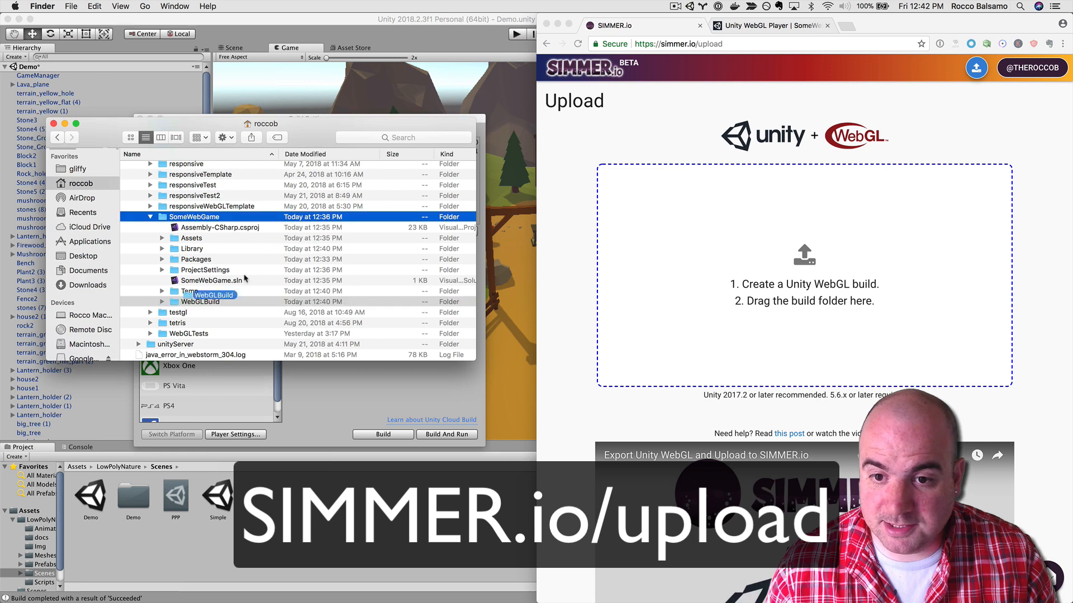
# - Drag the WebGLBuild folder onto the simmer.io/upload drop zone and save the upload
pyautogui.moveTo(199, 294); pyautogui.dragTo(804, 274)
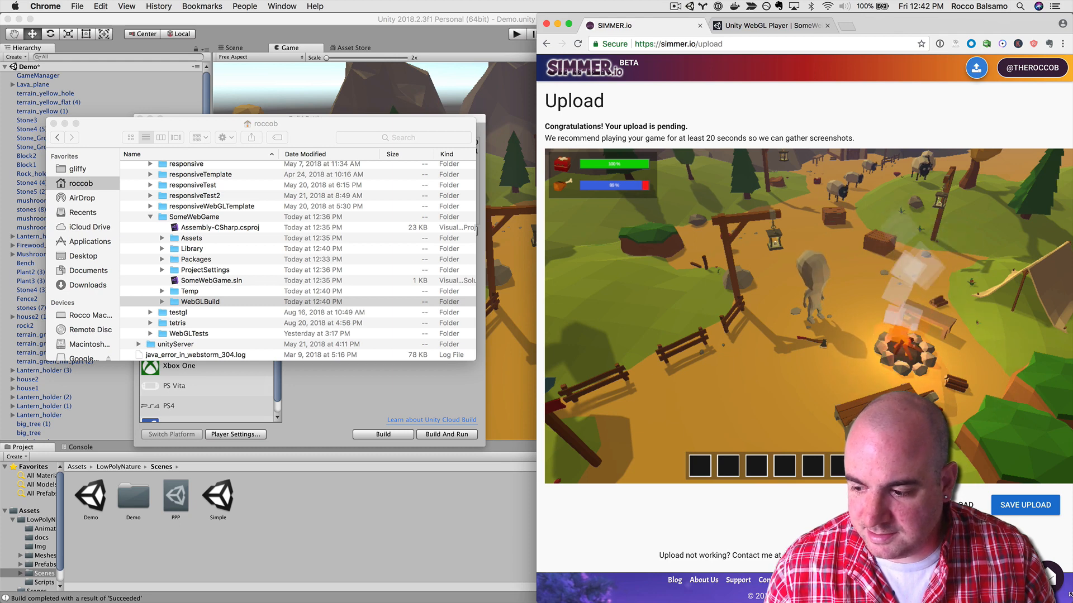
pyautogui.click(1026, 505)
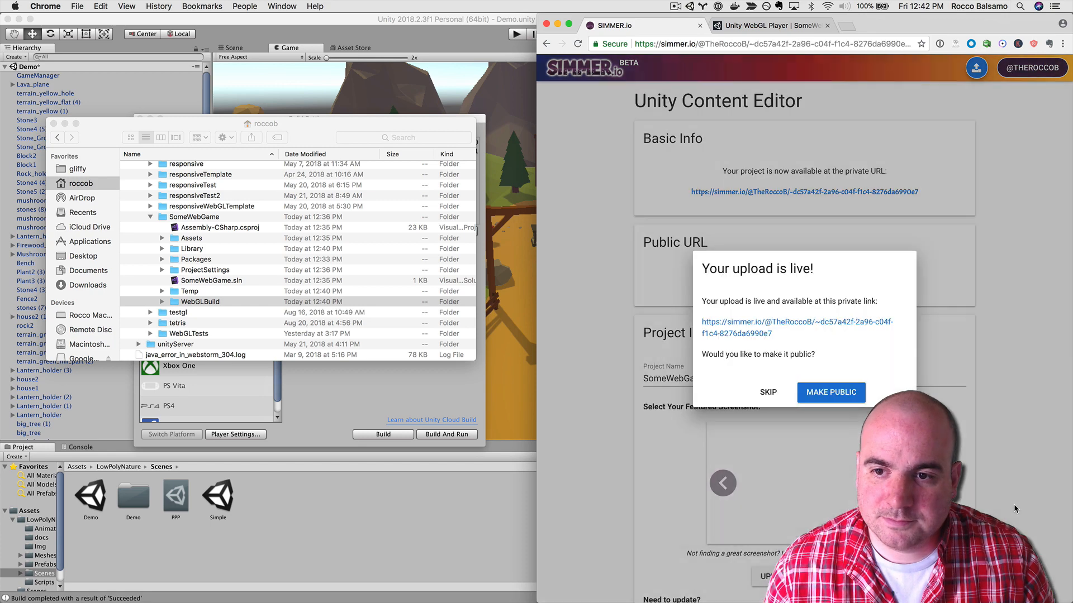
# - Make the upload public with friendly URL somewebgame and move down to the description field
pyautogui.click(832, 392)
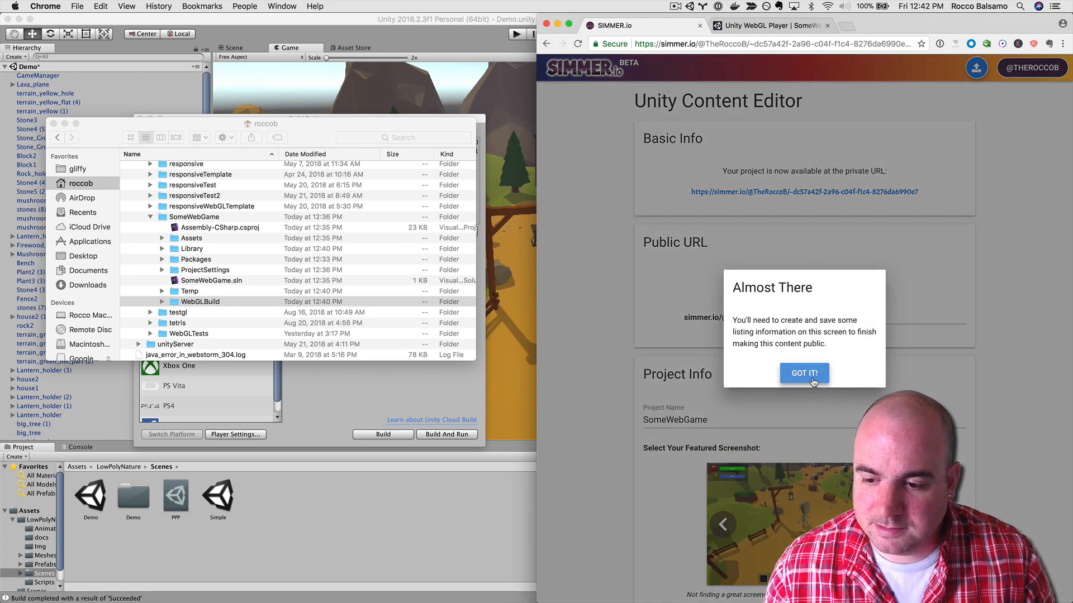
pyautogui.click(805, 373)
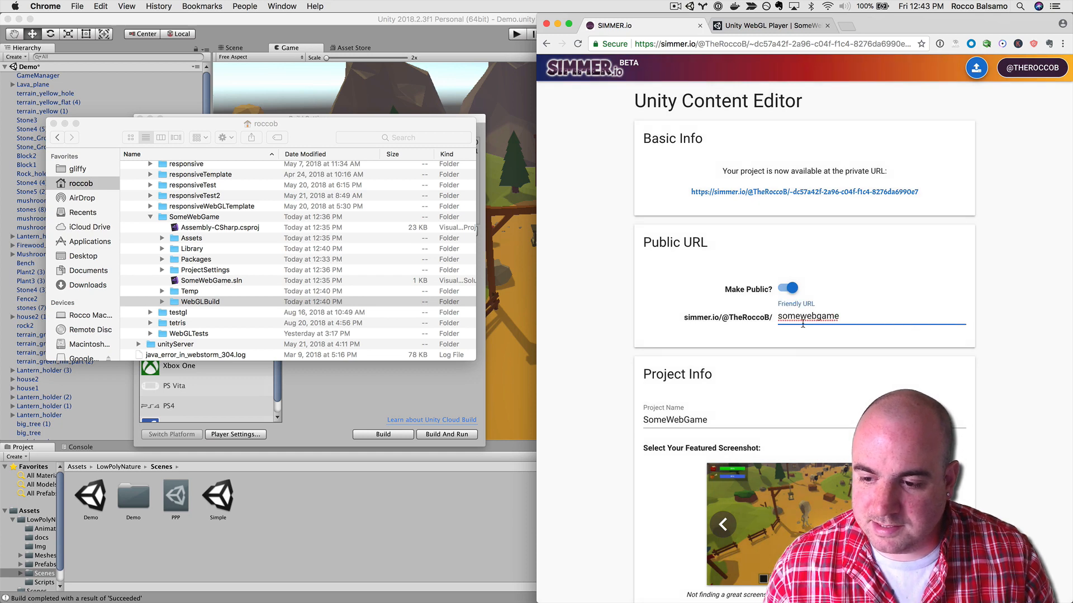
pyautogui.scroll(-3)
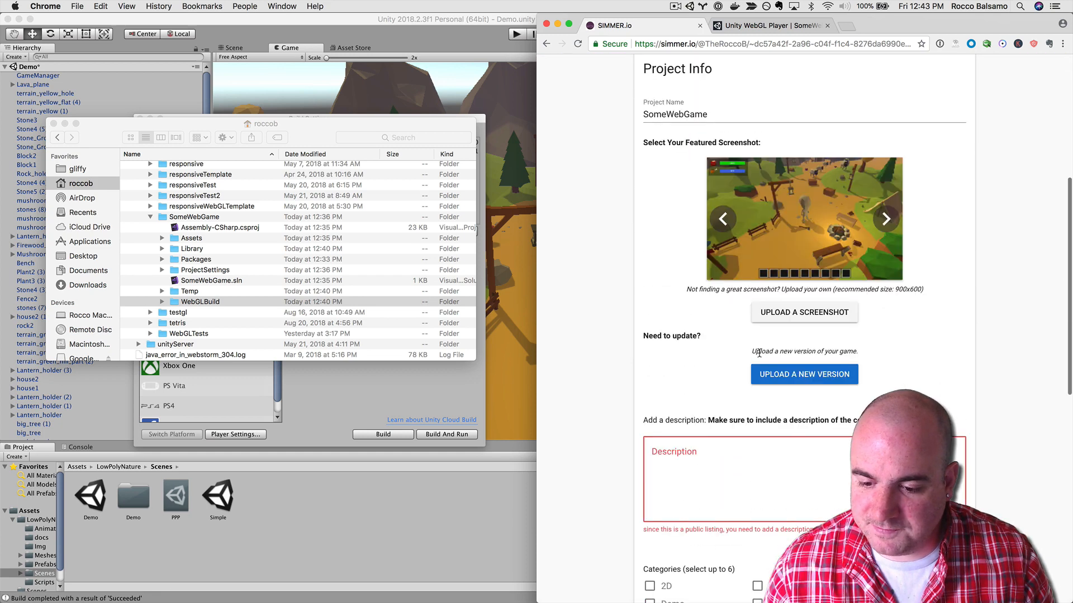
pyautogui.scroll(-3)
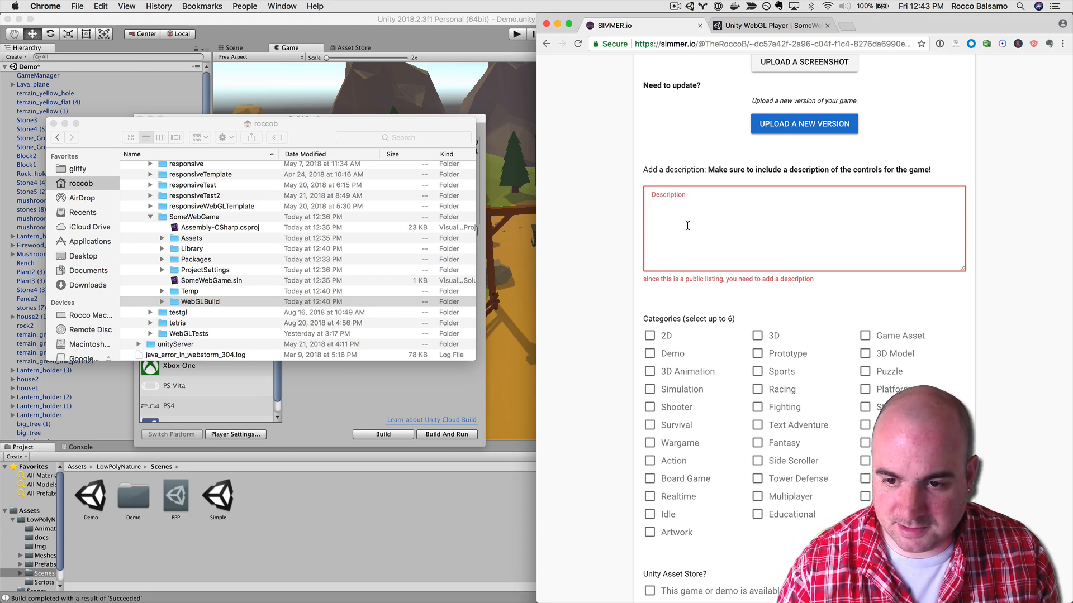
# - Enter a short description, save the listing and view the published SomeWebGame page
pyautogui.write('This is my desciption')
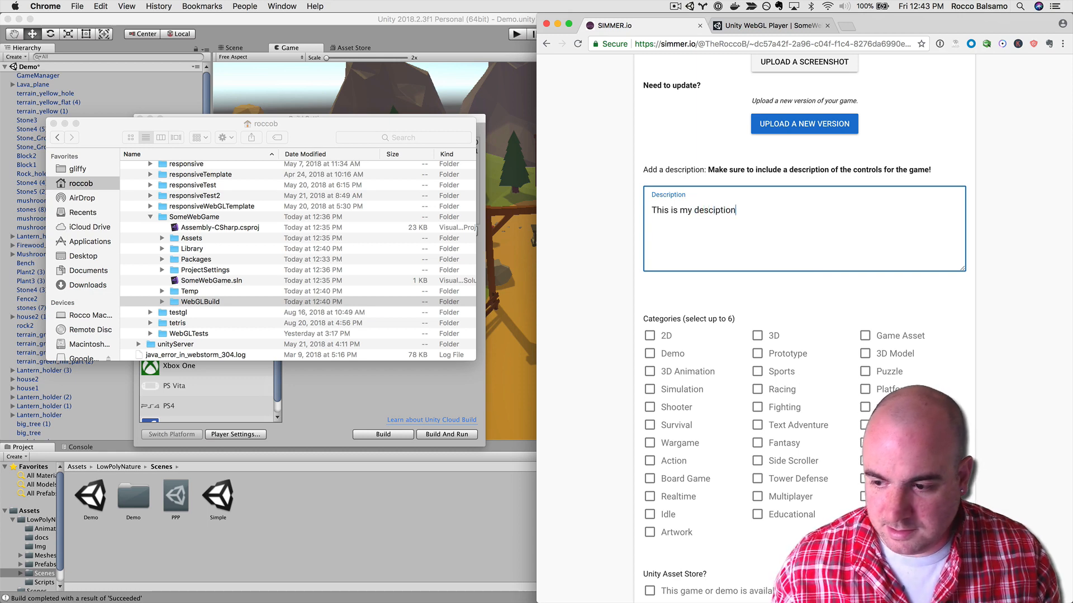
pyautogui.scroll(-3)
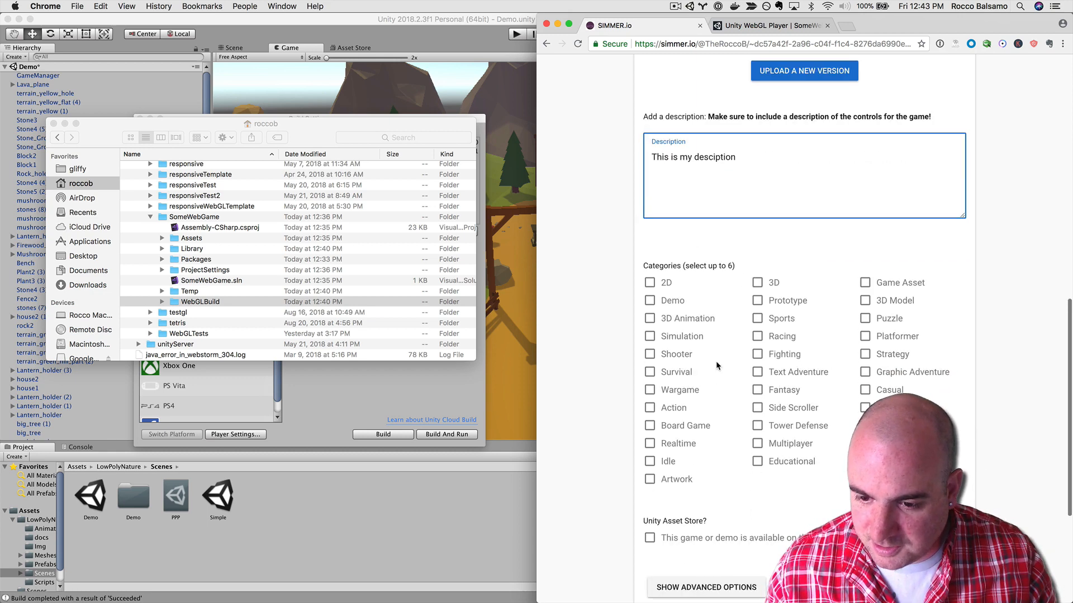
pyautogui.scroll(-3)
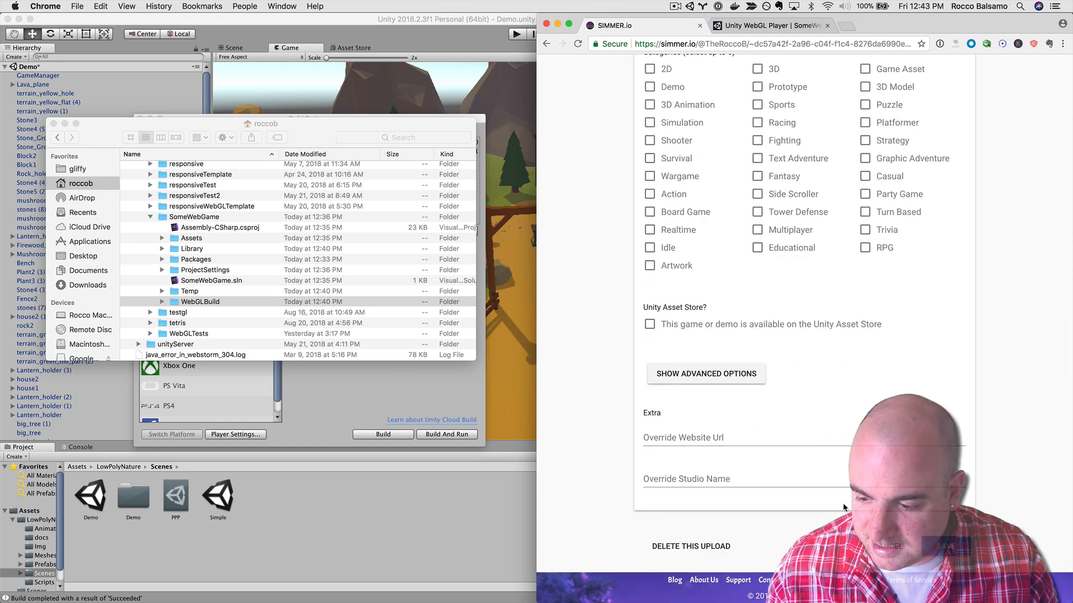
pyautogui.click(945, 546)
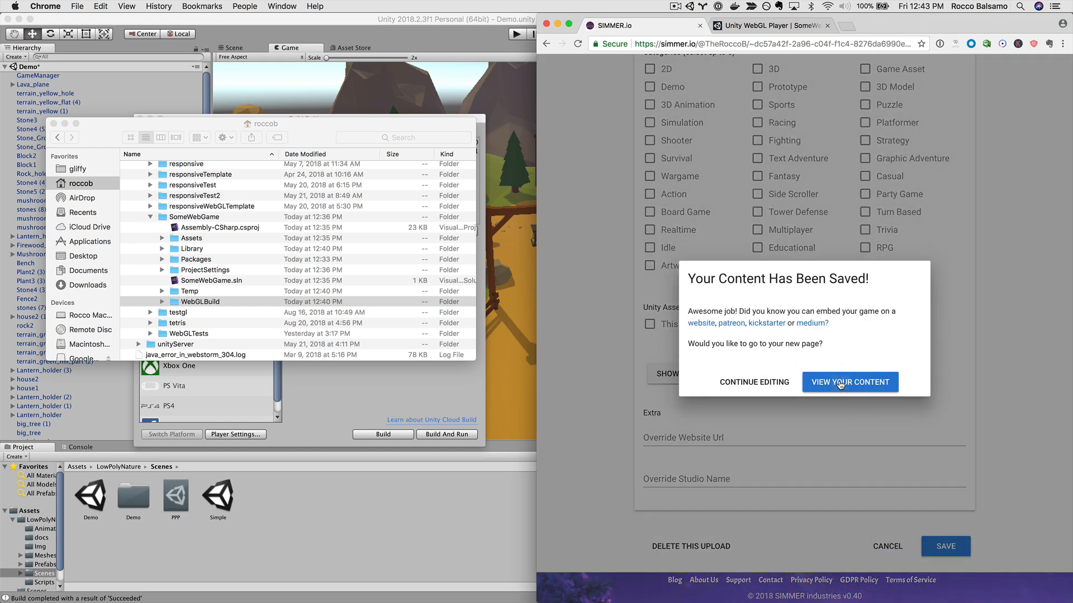
pyautogui.click(850, 382)
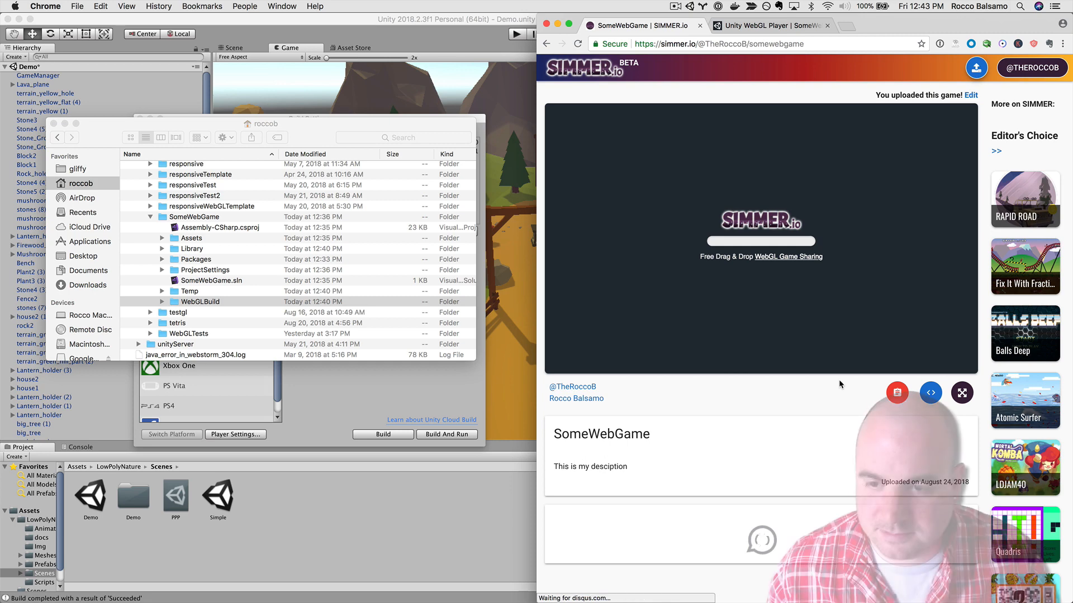